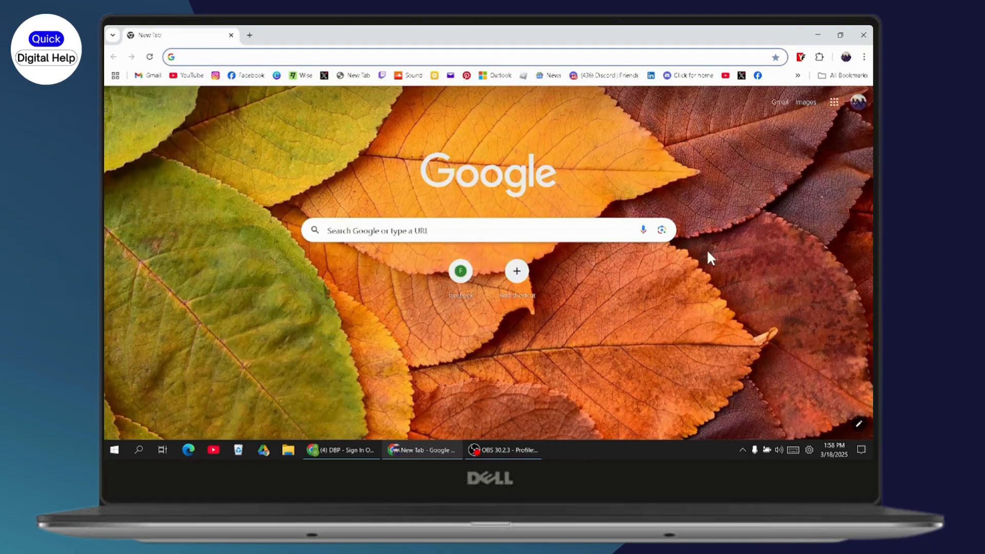
pyautogui.moveTo(585, 228)
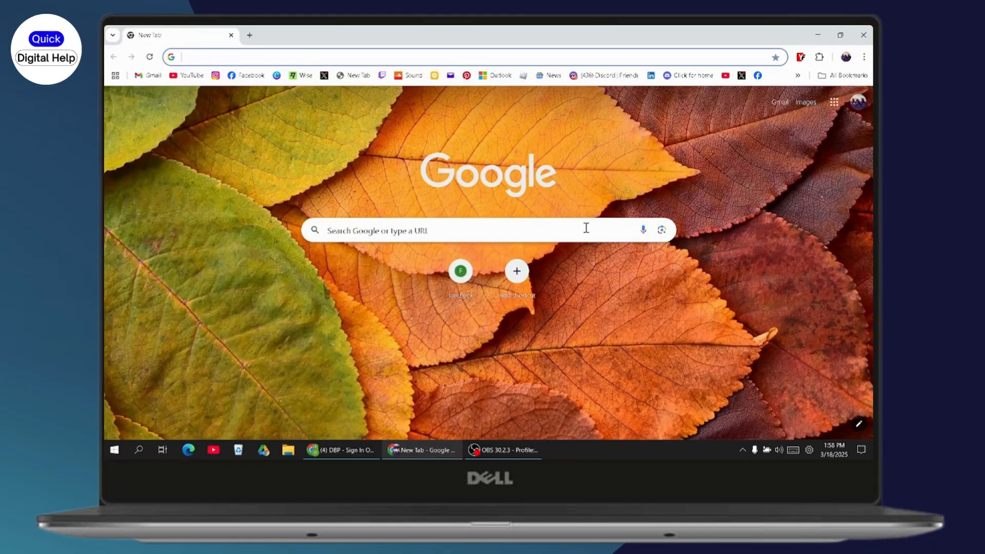
# Step: Search Google for 'dbp online login' using the search suggestion
pyautogui.write('dbp online')
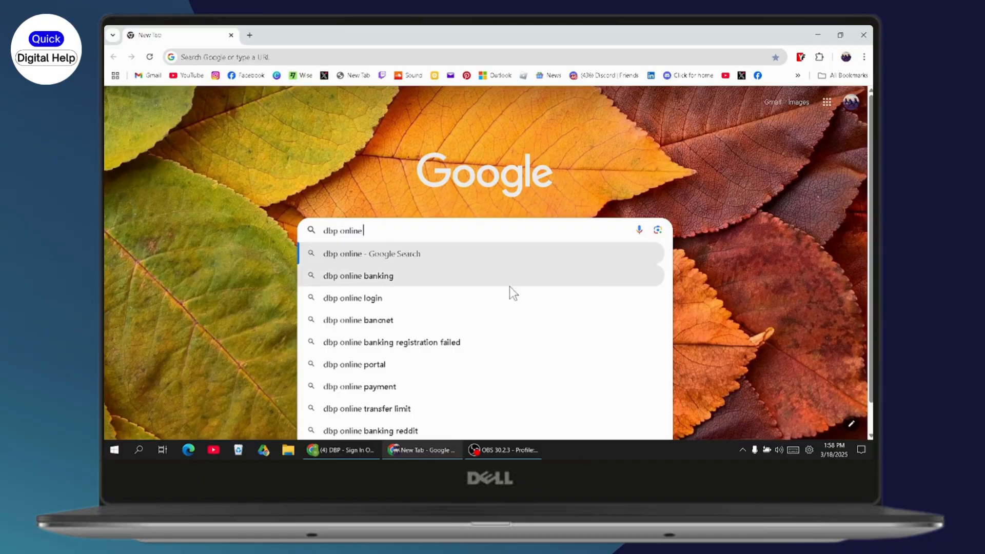
pyautogui.click(353, 297)
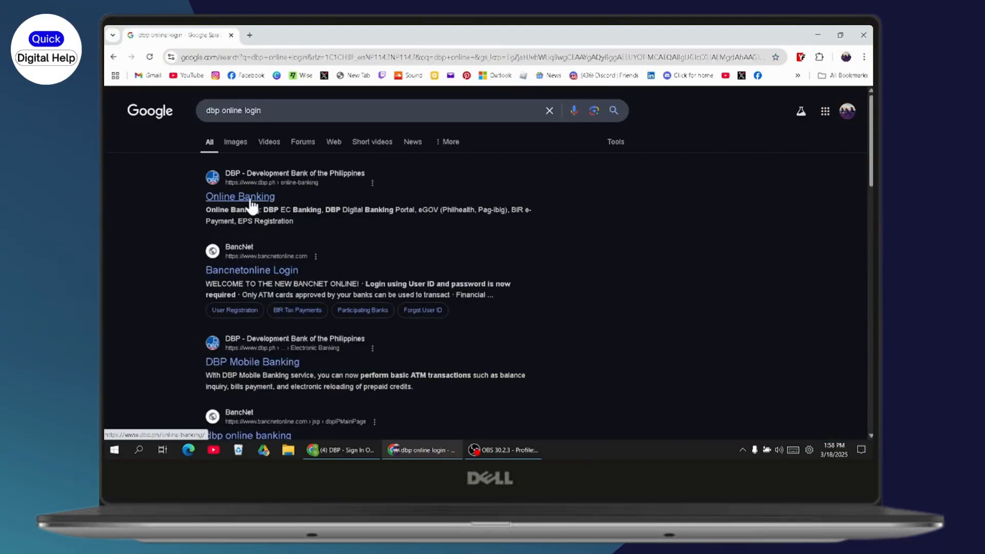
# Step: Open DBP's Online Banking page, choose DBP EC Banking, and accept the leaving-site disclaimer
pyautogui.click(240, 196)
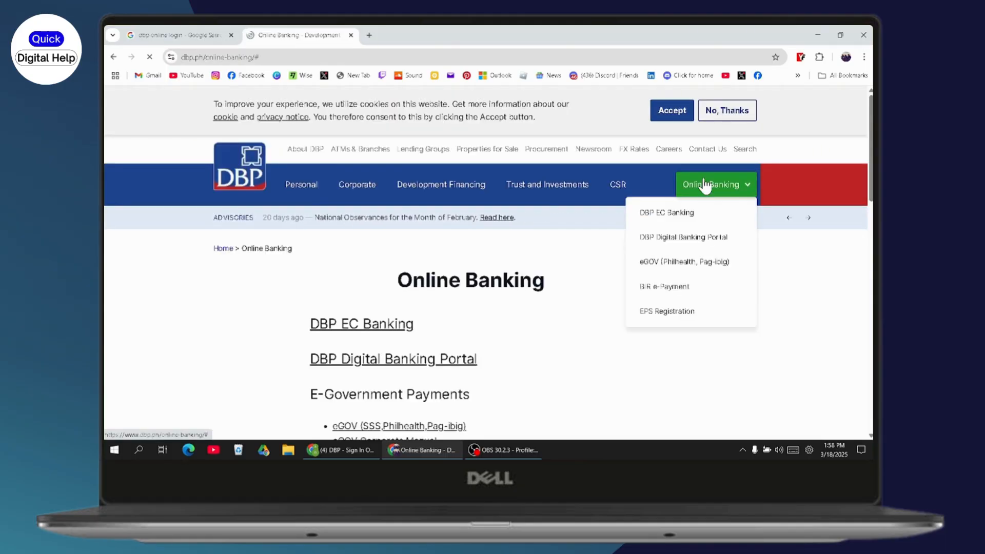
pyautogui.moveTo(667, 212)
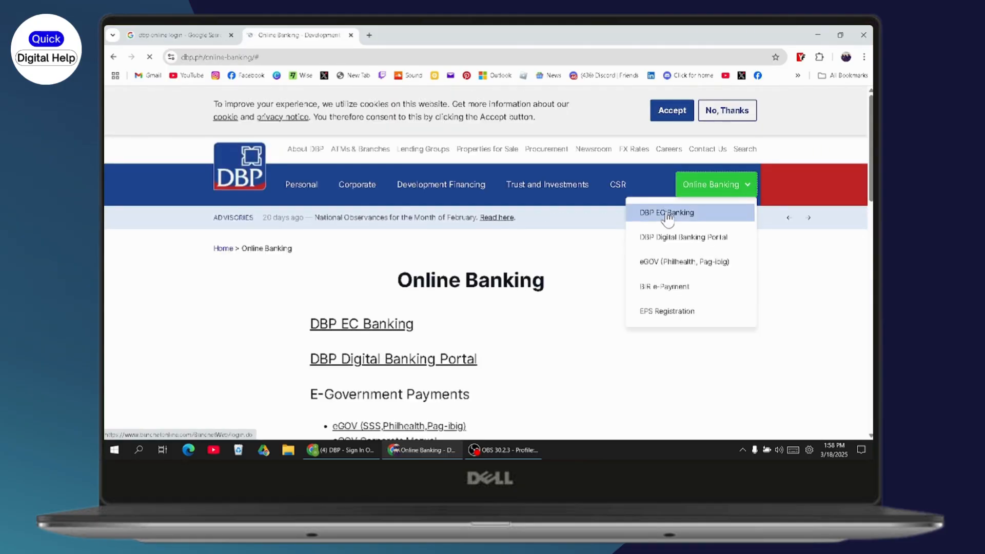
pyautogui.click(668, 212)
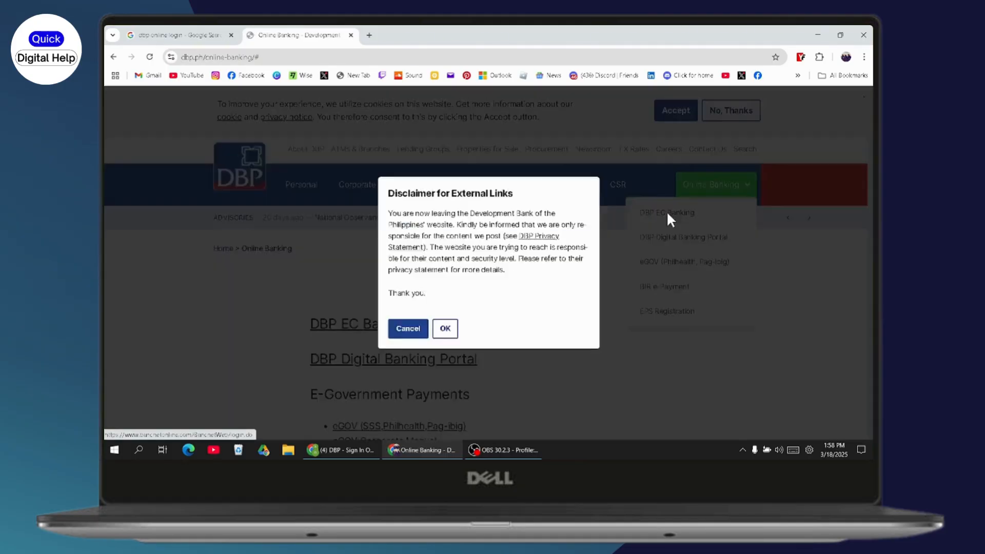
pyautogui.click(445, 328)
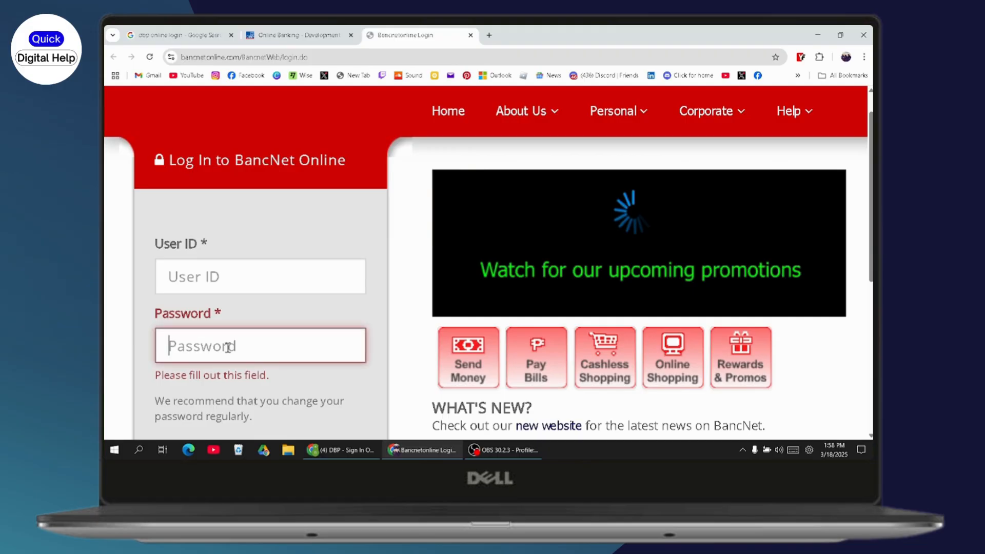
# Step: Scroll down the BancNet login form, then open a new blank browser tab
pyautogui.scroll(-3)
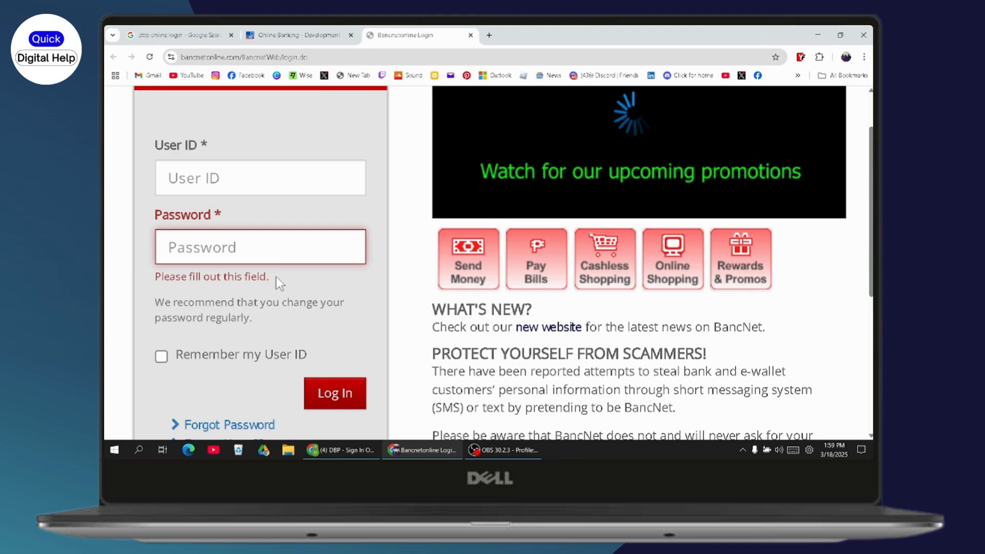
pyautogui.moveTo(229, 424)
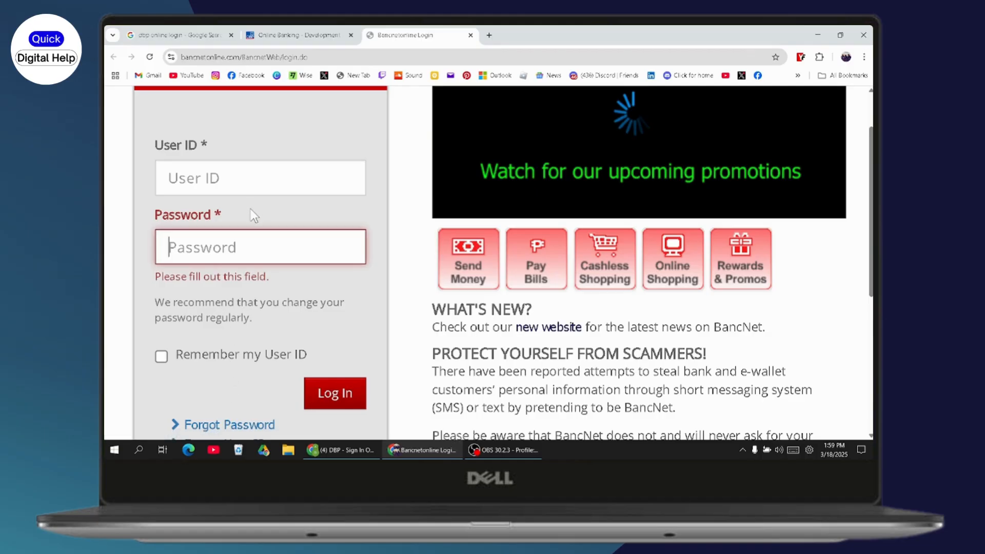
pyautogui.moveTo(334, 393)
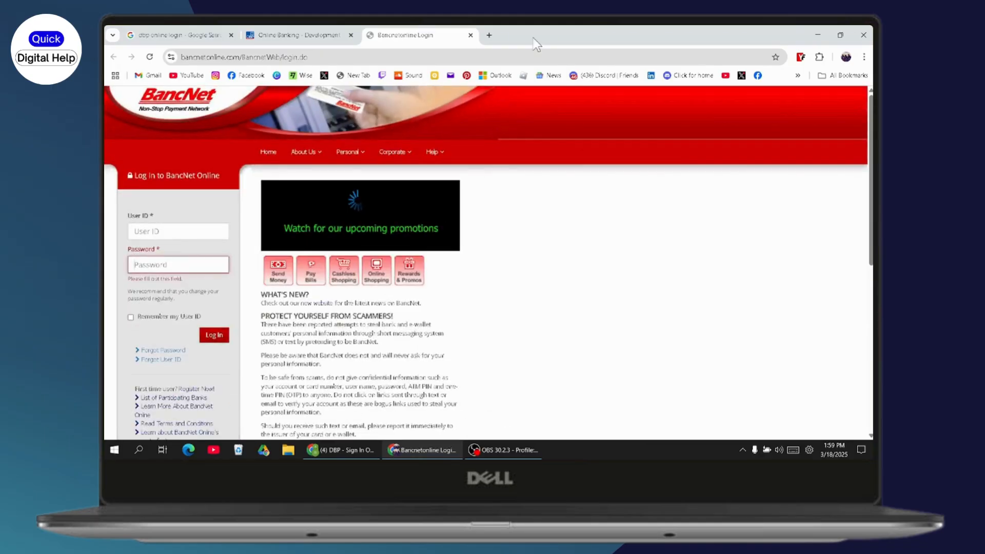
pyautogui.click(489, 36)
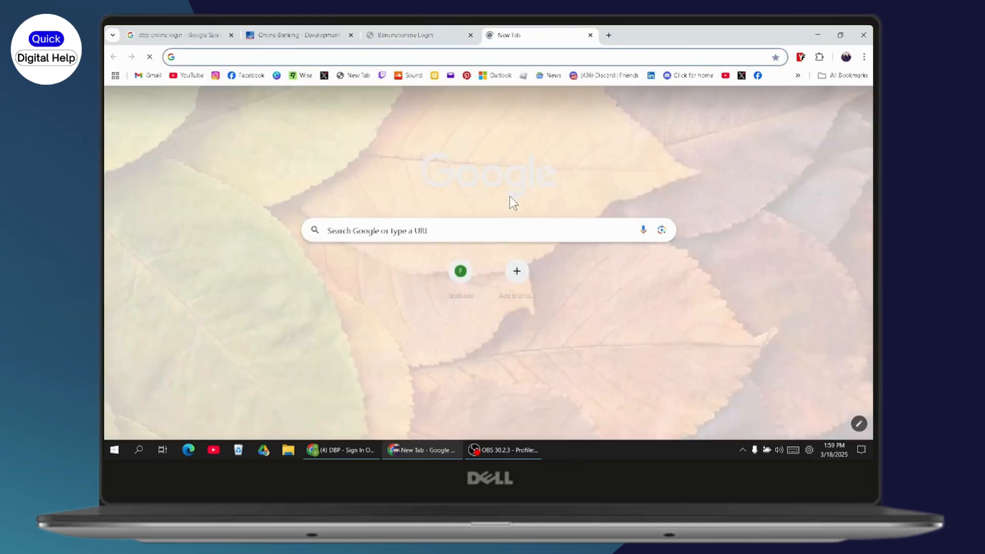